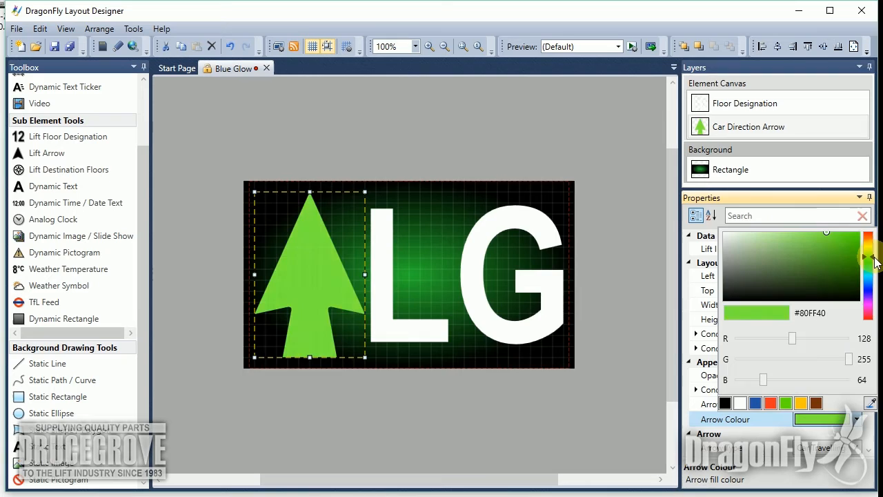
Pick bright green #80FF40 as the car direction arrow colour.
click(237, 68)
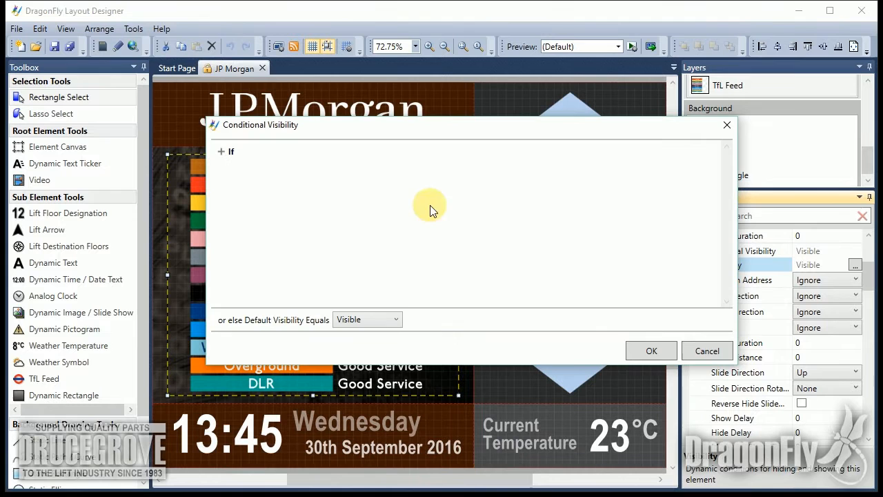
Add a visibility condition for car travelling Down Only, joined with And.
click(221, 151)
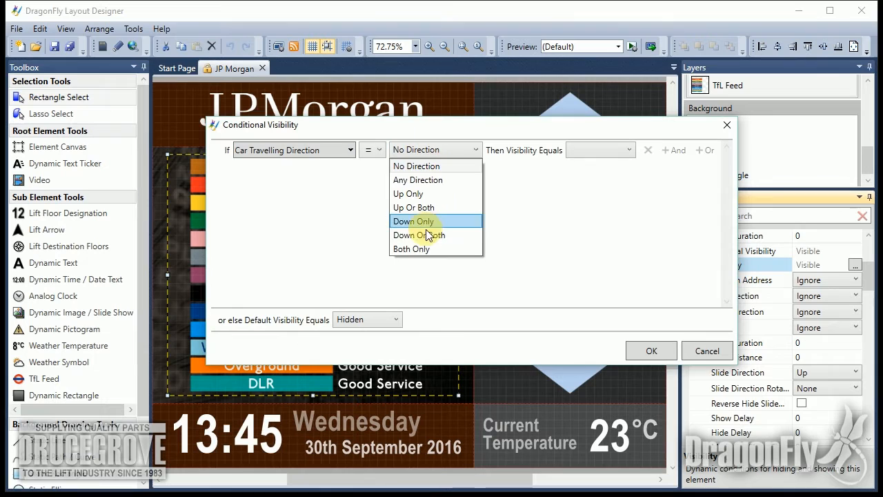
click(413, 221)
text(10)
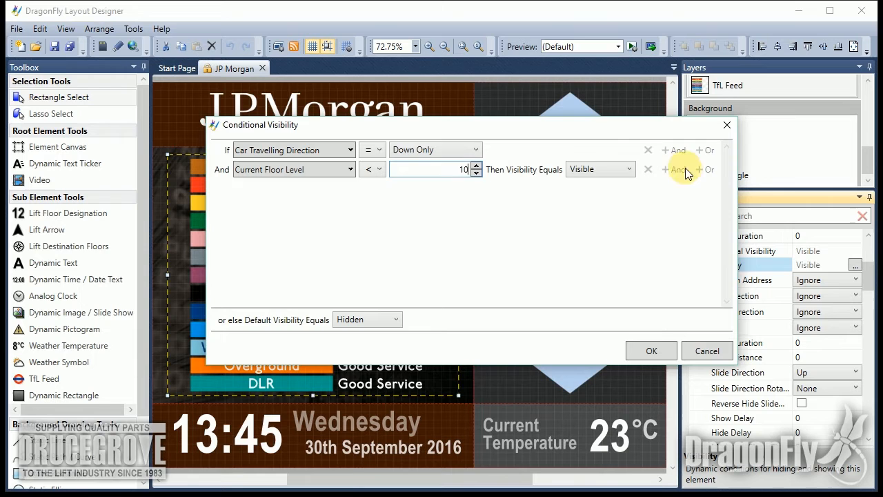
click(674, 169)
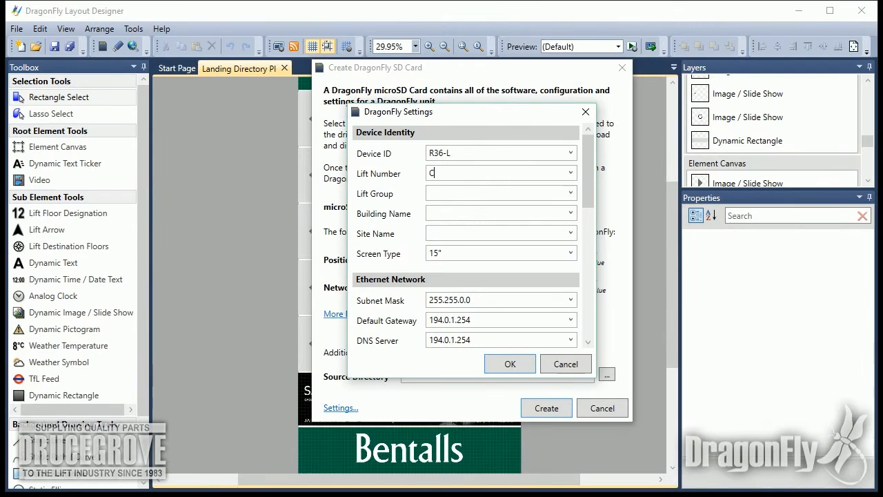
Type 'Bar' into the SD card's device identity fields.
text(Bar)
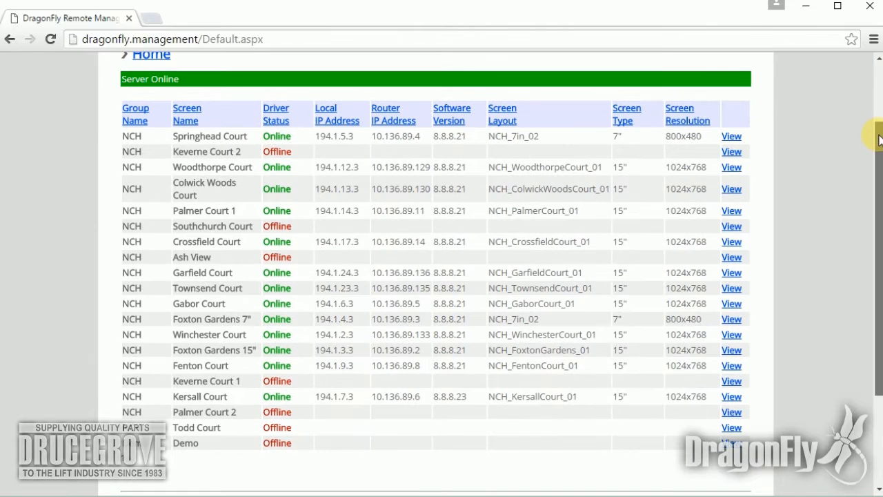
Review the remote management table of lift screens and their online status.
click(730, 189)
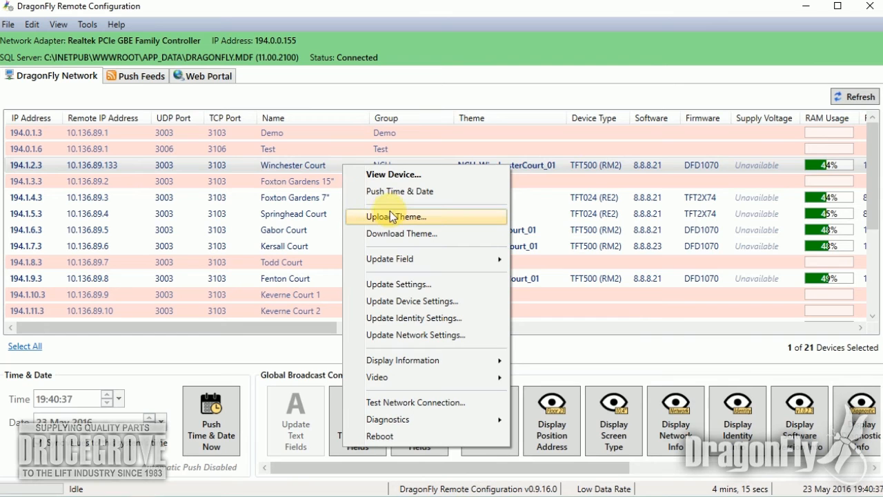
Choose Update Settings for the Winchester Court device.
click(398, 284)
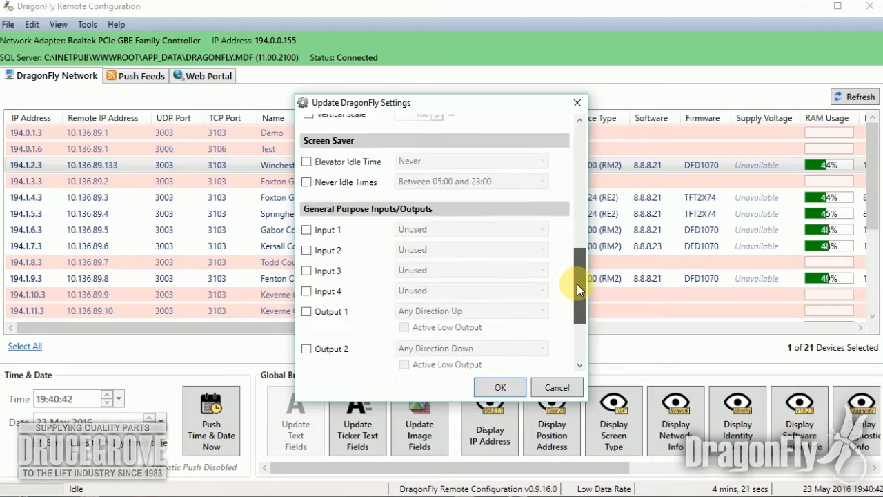